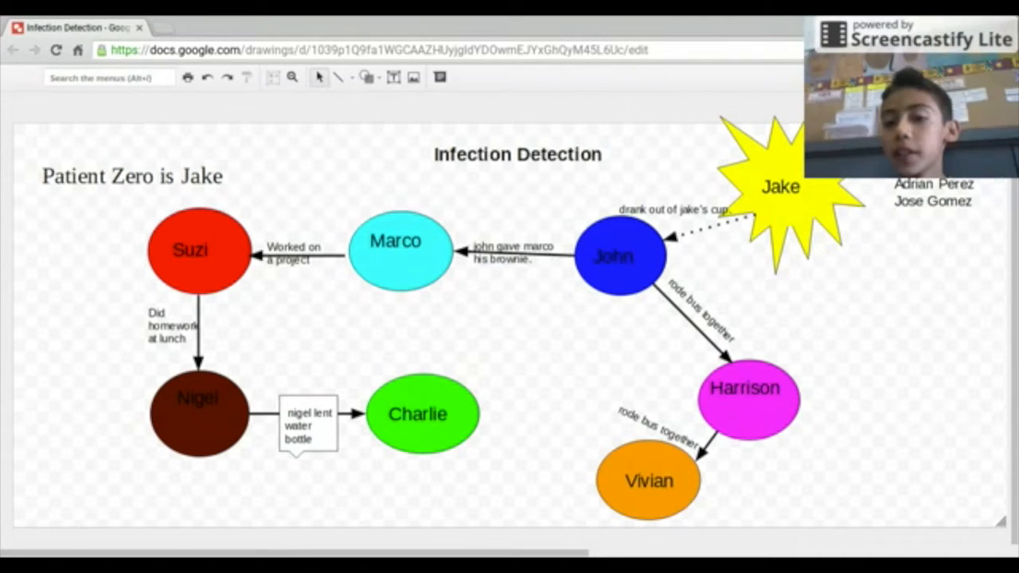
{"action": "mouse_move", "coordinate": [677, 195]}
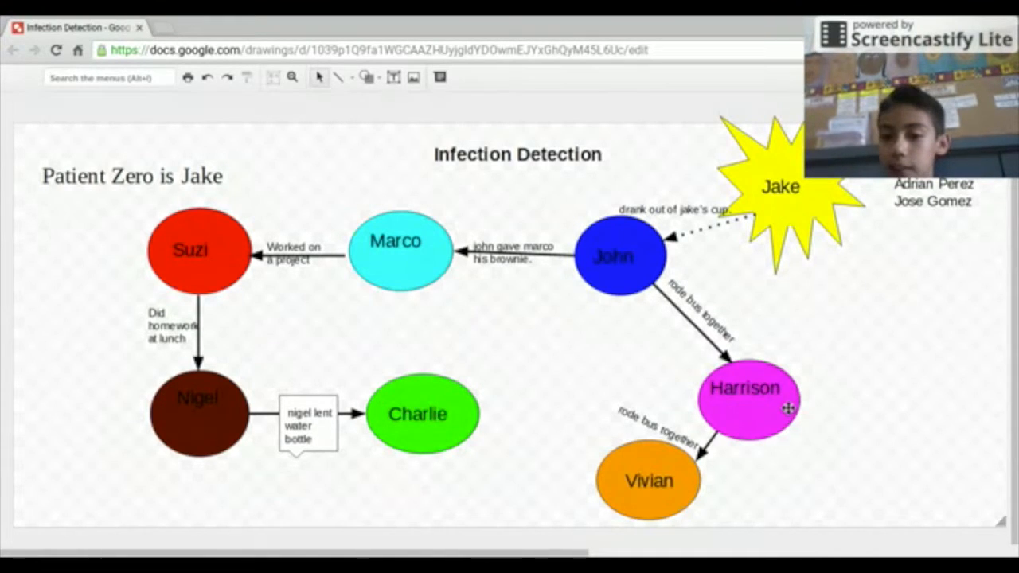
{"action": "mouse_move", "coordinate": [716, 413]}
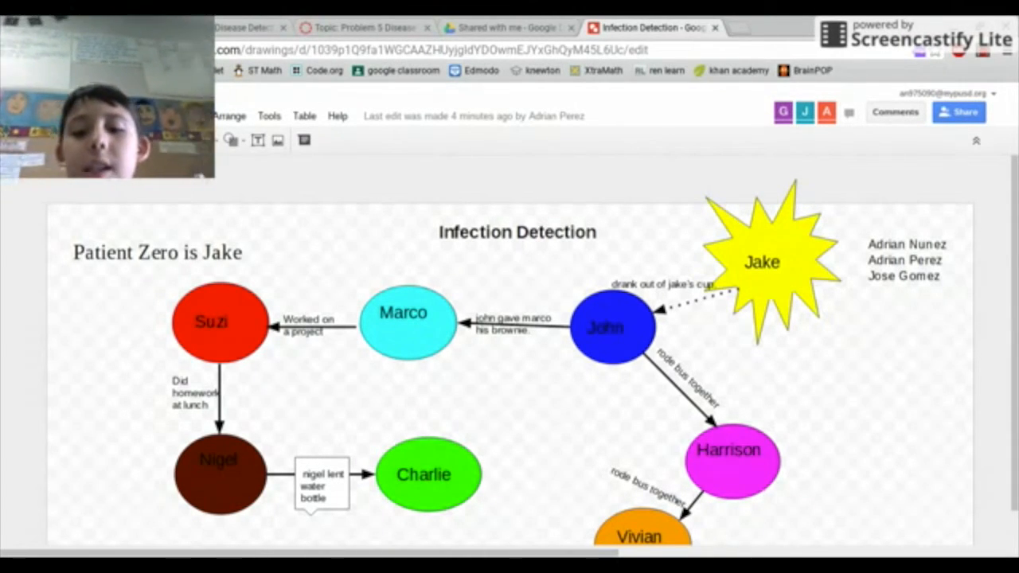
{"action": "scroll", "scroll_direction": "down", "scroll_amount": 3}
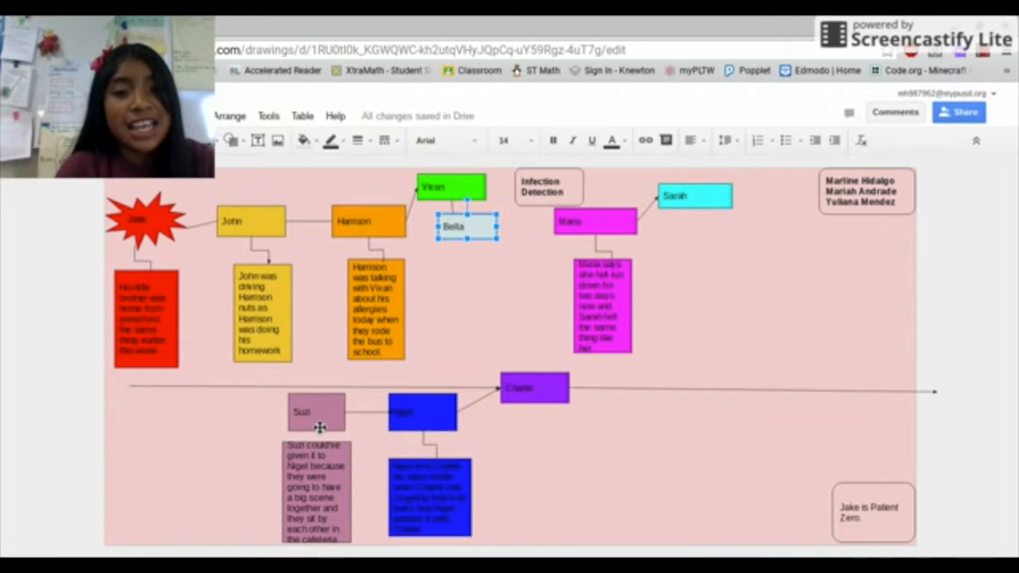
{"action": "mouse_move", "coordinate": [500, 454]}
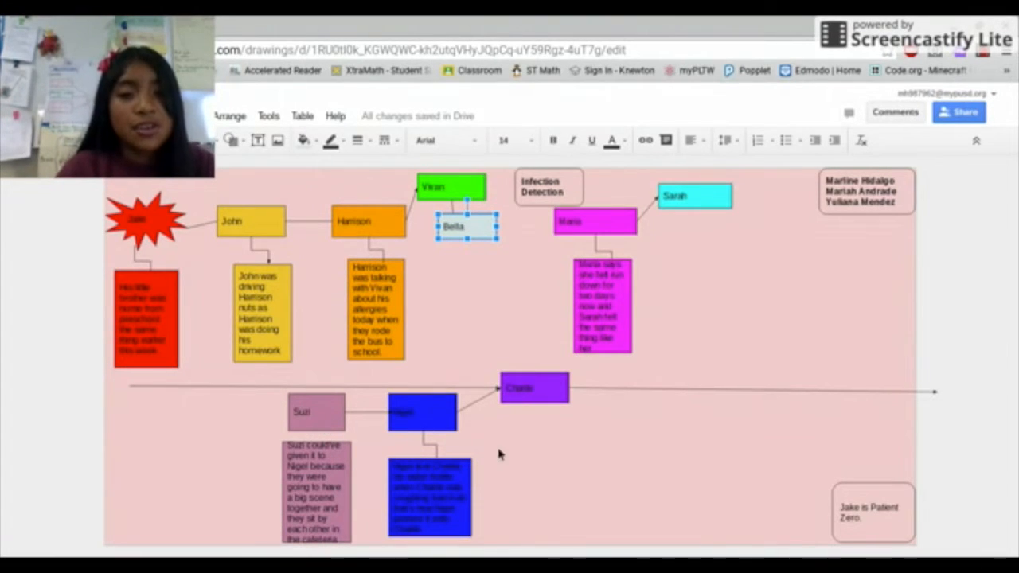
{"action": "mouse_move", "coordinate": [508, 460]}
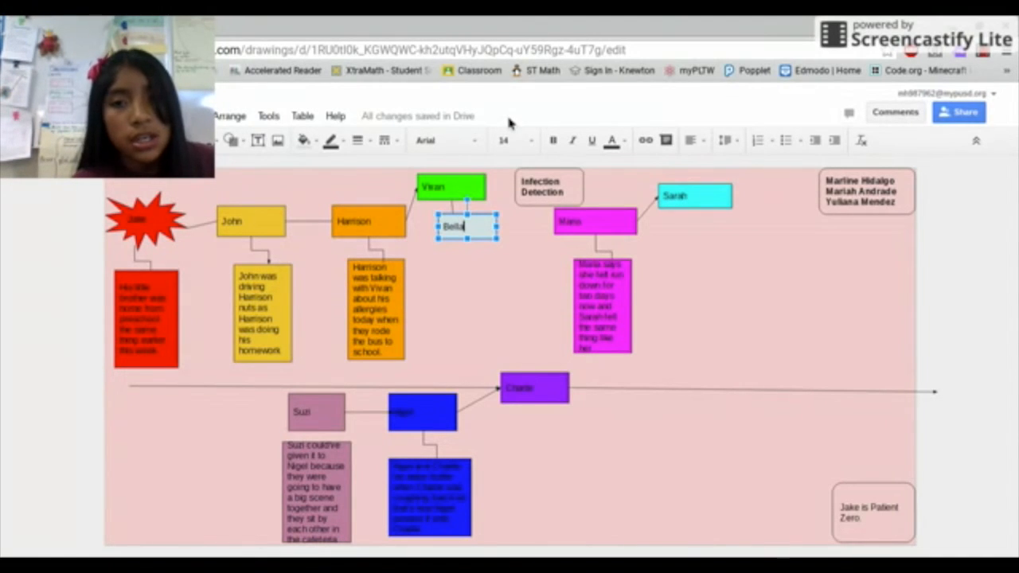
{"action": "mouse_move", "coordinate": [942, 380]}
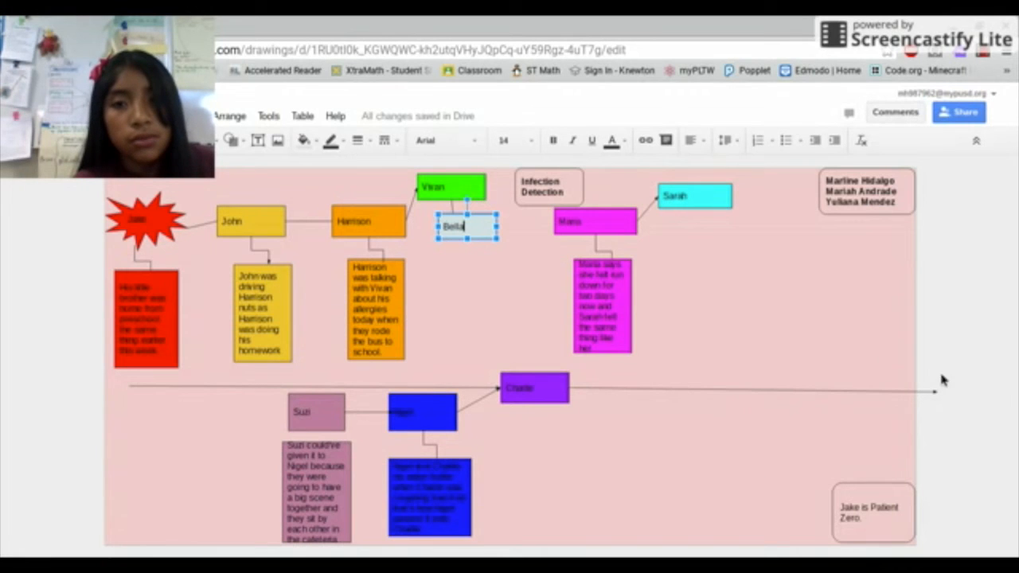
{"action": "mouse_move", "coordinate": [769, 521]}
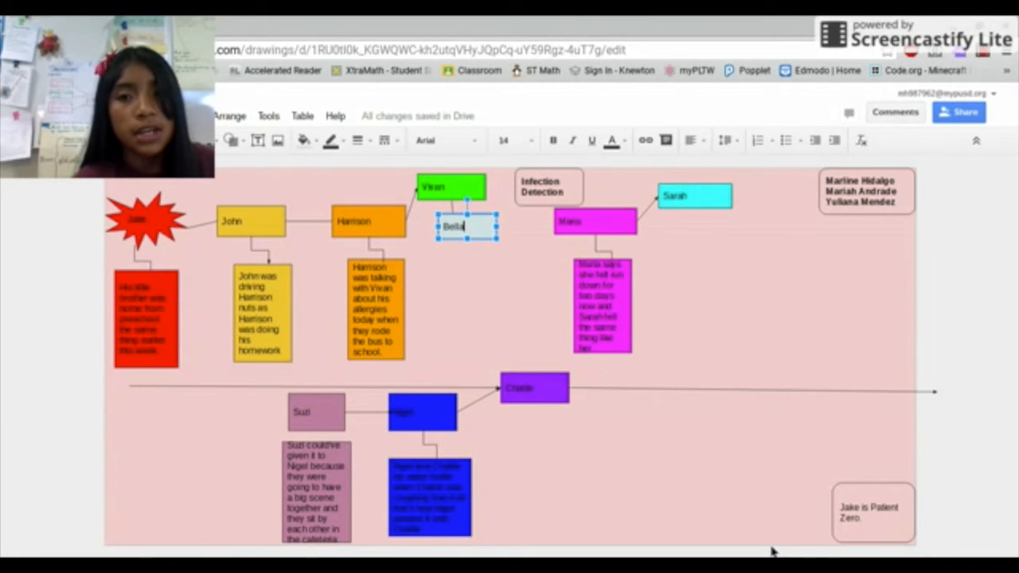
{"action": "mouse_move", "coordinate": [777, 538]}
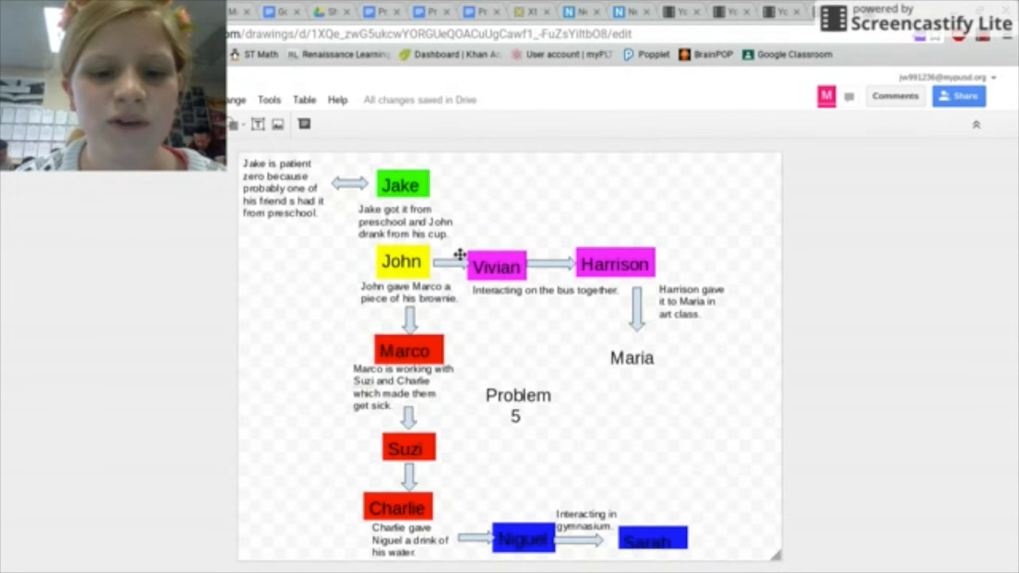
{"action": "mouse_move", "coordinate": [470, 299]}
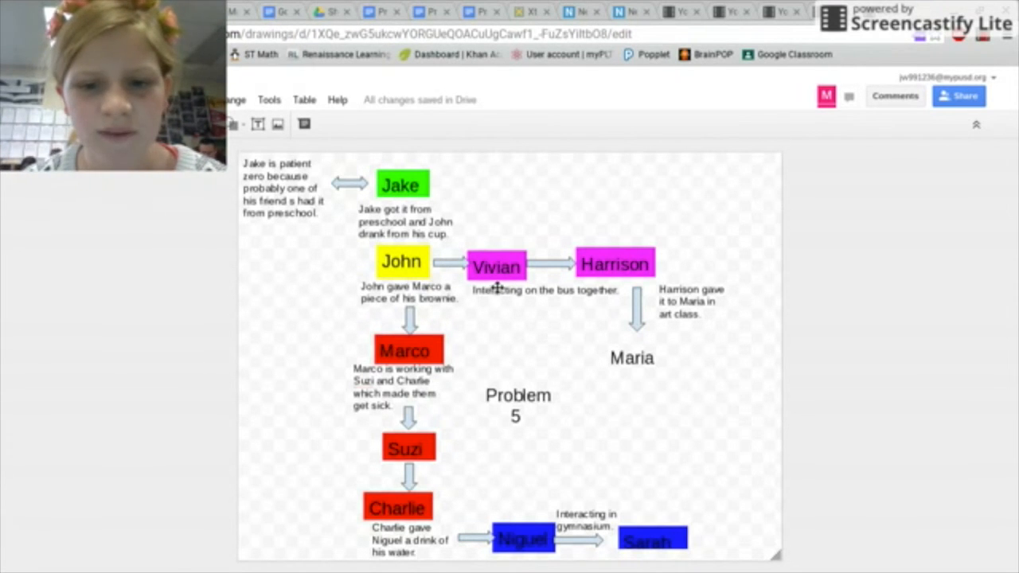
{"action": "mouse_move", "coordinate": [544, 309]}
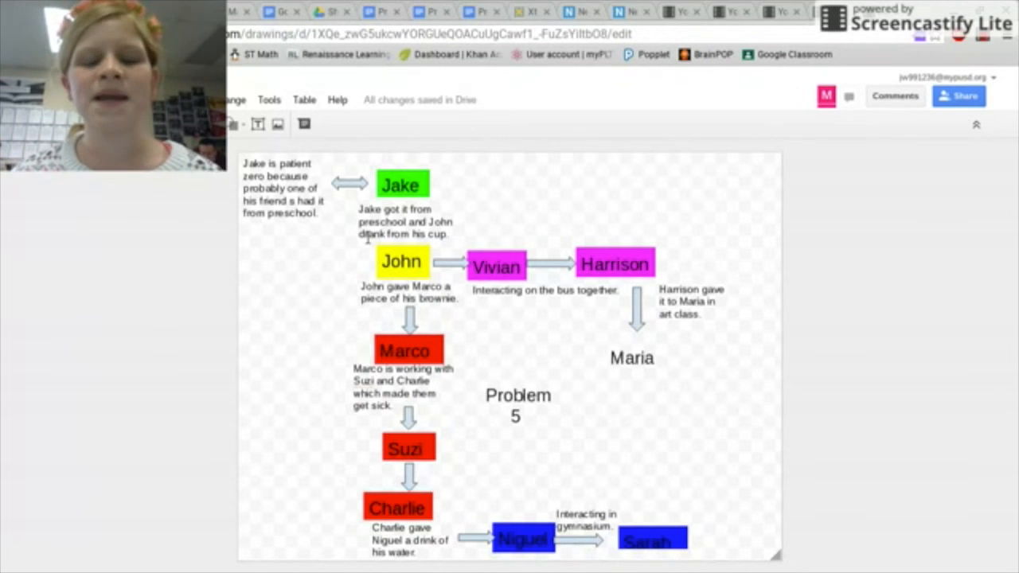
{"action": "mouse_move", "coordinate": [366, 254]}
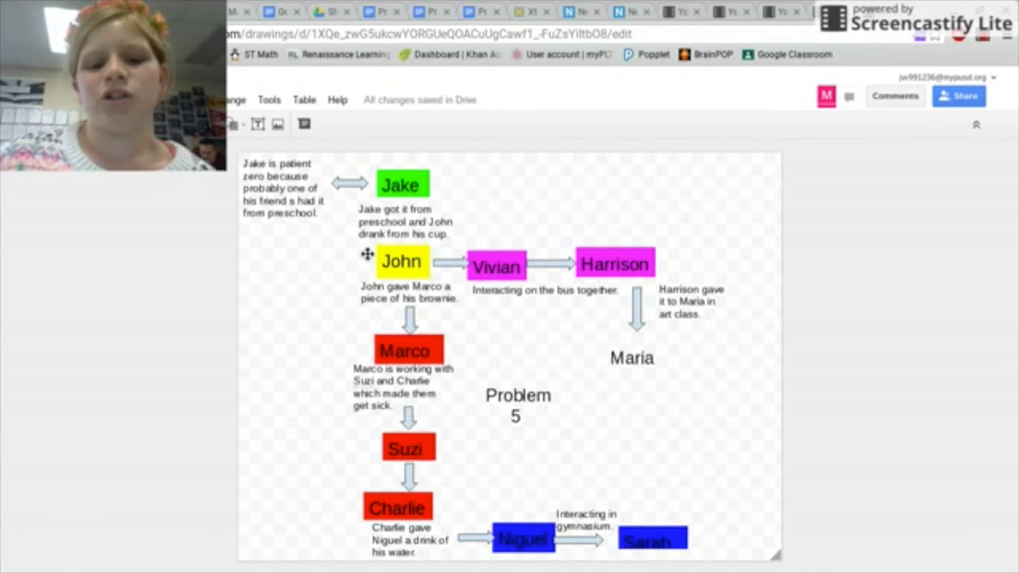
{"action": "mouse_move", "coordinate": [558, 414]}
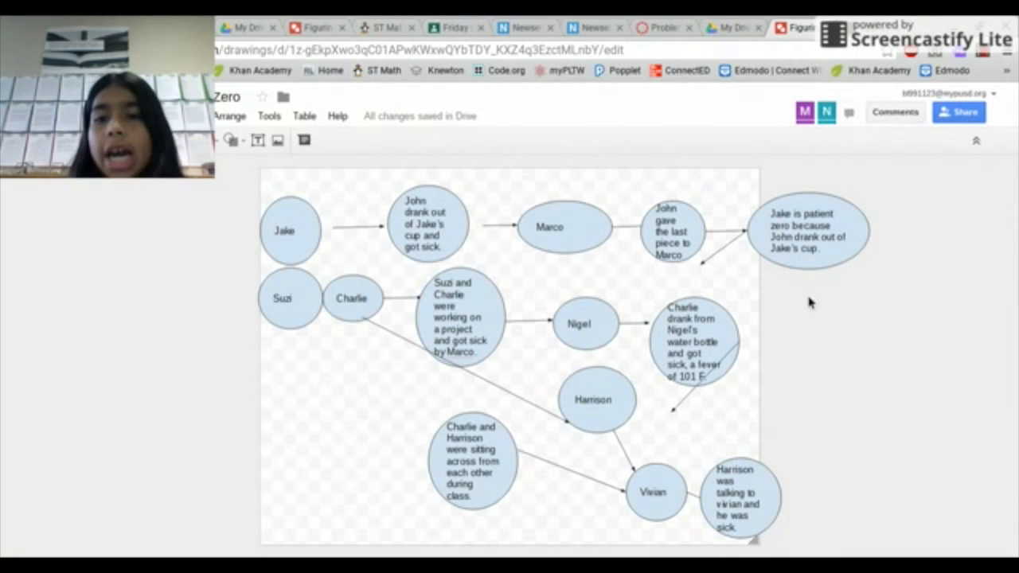
{"action": "mouse_move", "coordinate": [334, 223]}
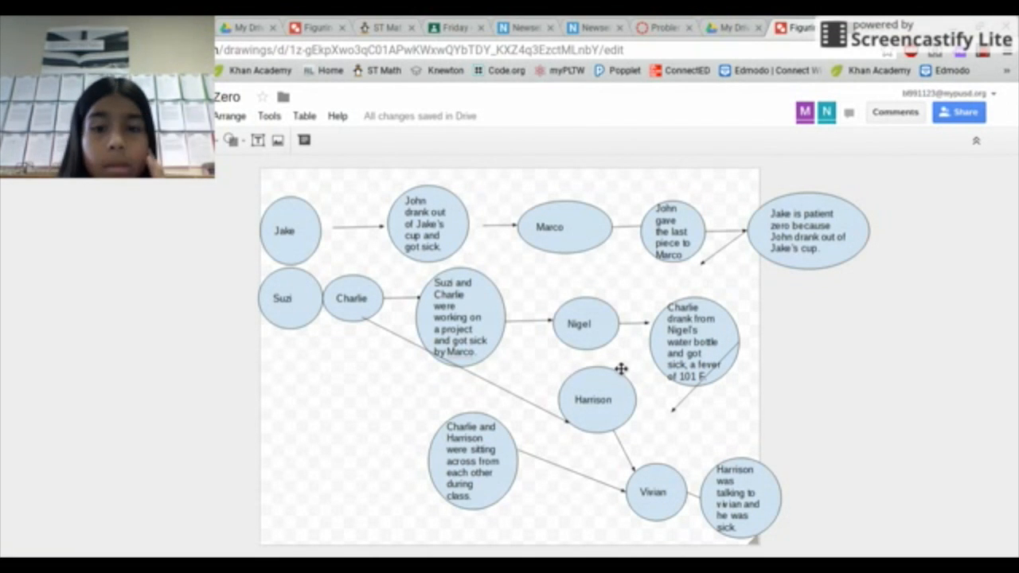
{"action": "mouse_move", "coordinate": [560, 420]}
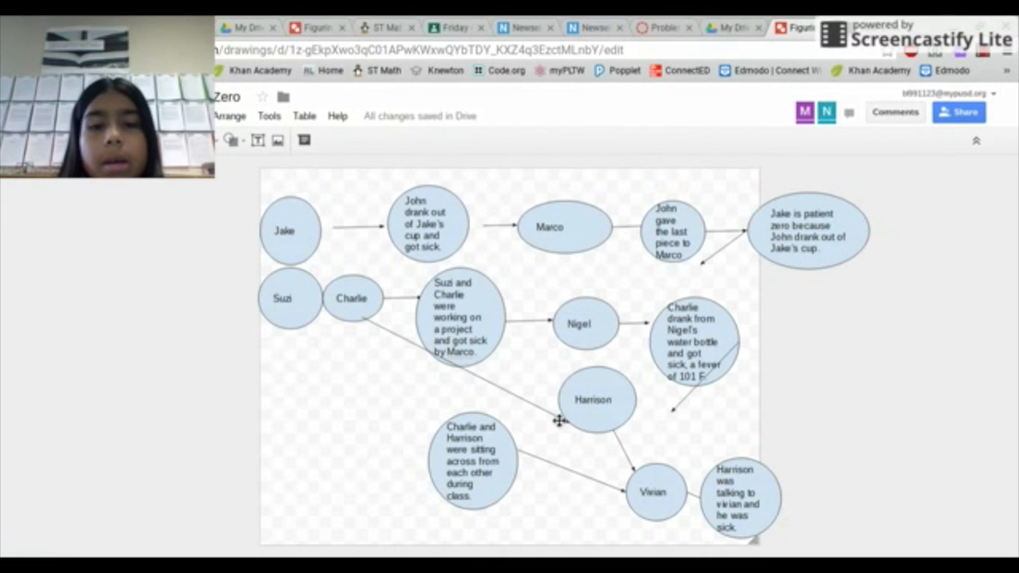
{"action": "mouse_move", "coordinate": [580, 430]}
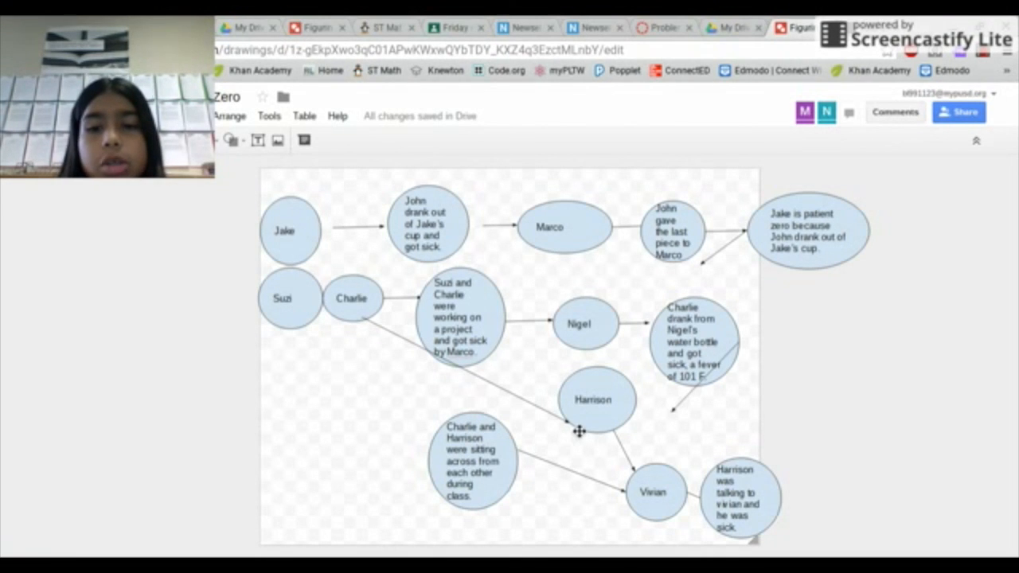